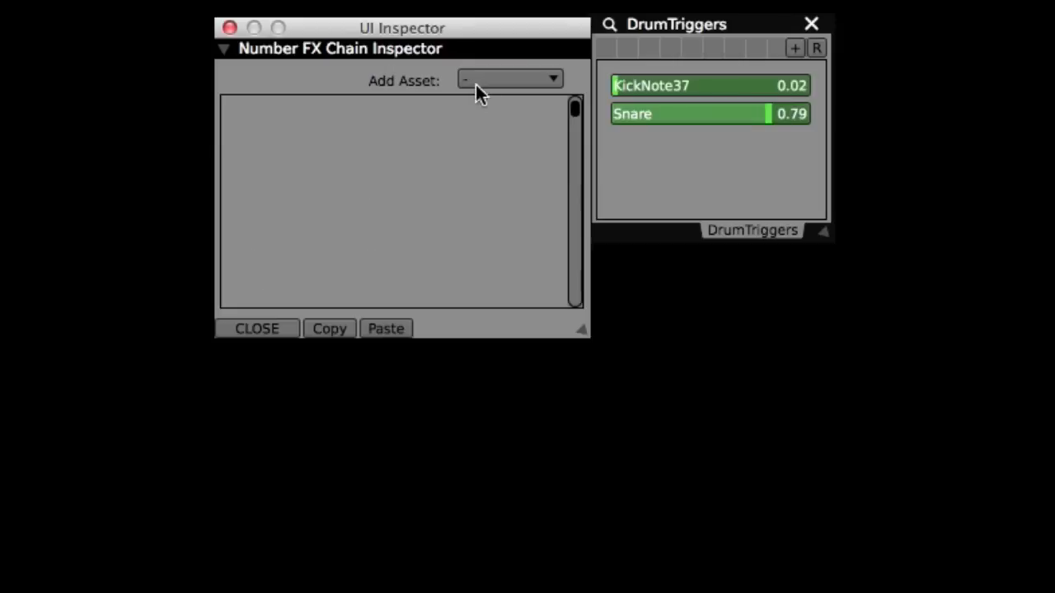
# Browse the FX list in the Add Asset pop-up of the drum trigger's Number FX chain
pyautogui.click(510, 79)
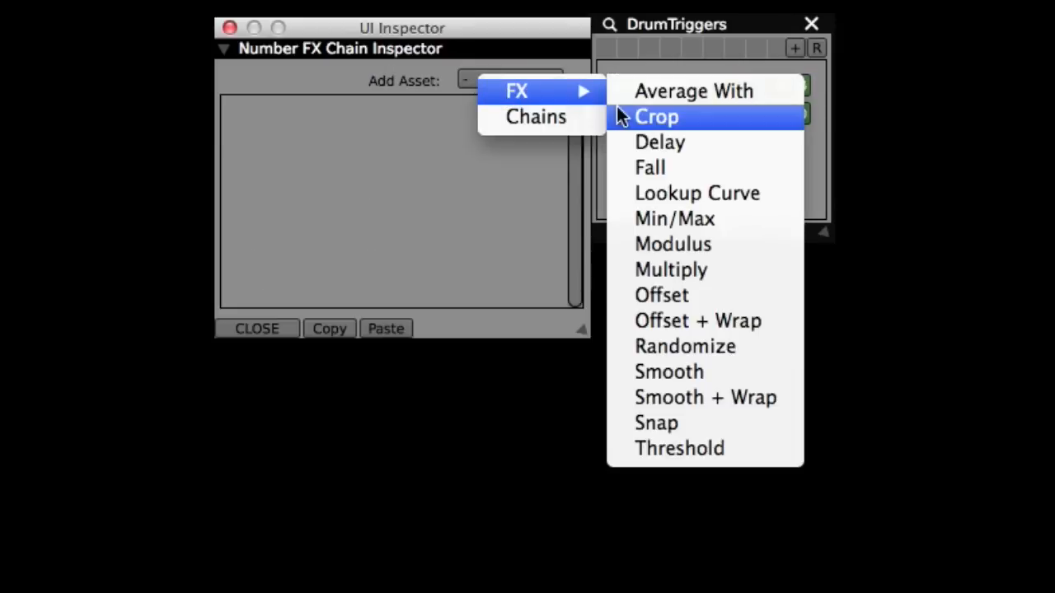
pyautogui.click(649, 168)
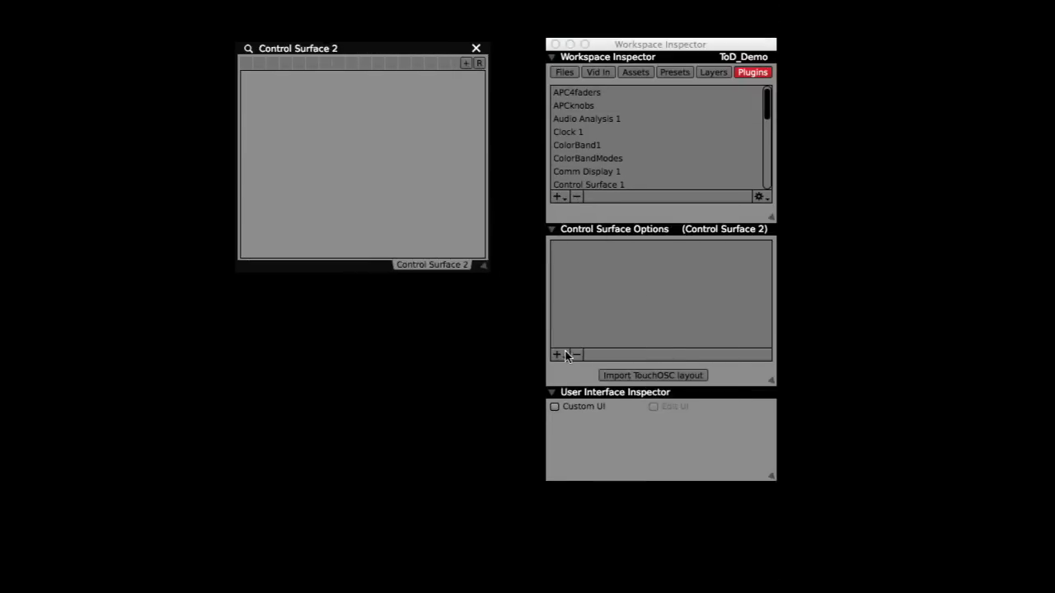
# Add Slider, Slider 2 and Slider 3 to Control Surface 2 from its options panel
pyautogui.click(557, 354)
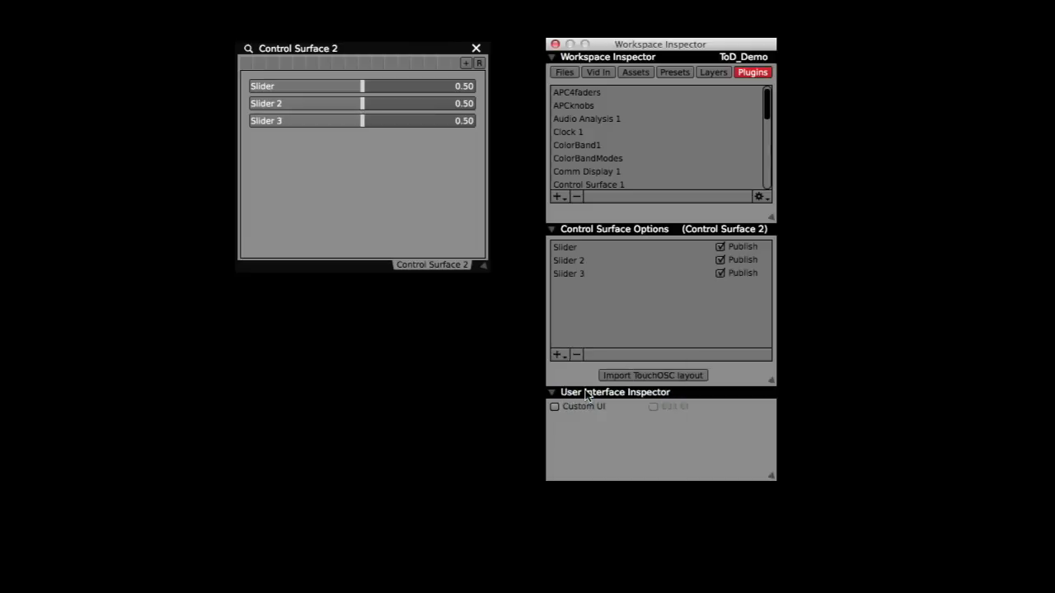
pyautogui.click(558, 354)
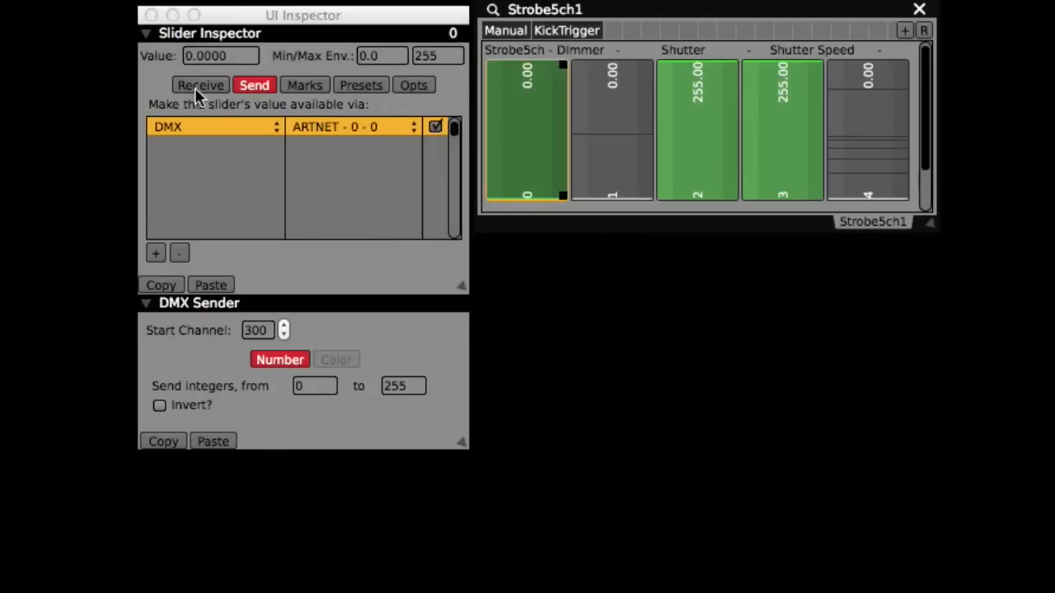
# Add /DrumTriggers/KickNote37 as a receive source on the dimmer slider and test its level
pyautogui.click(199, 86)
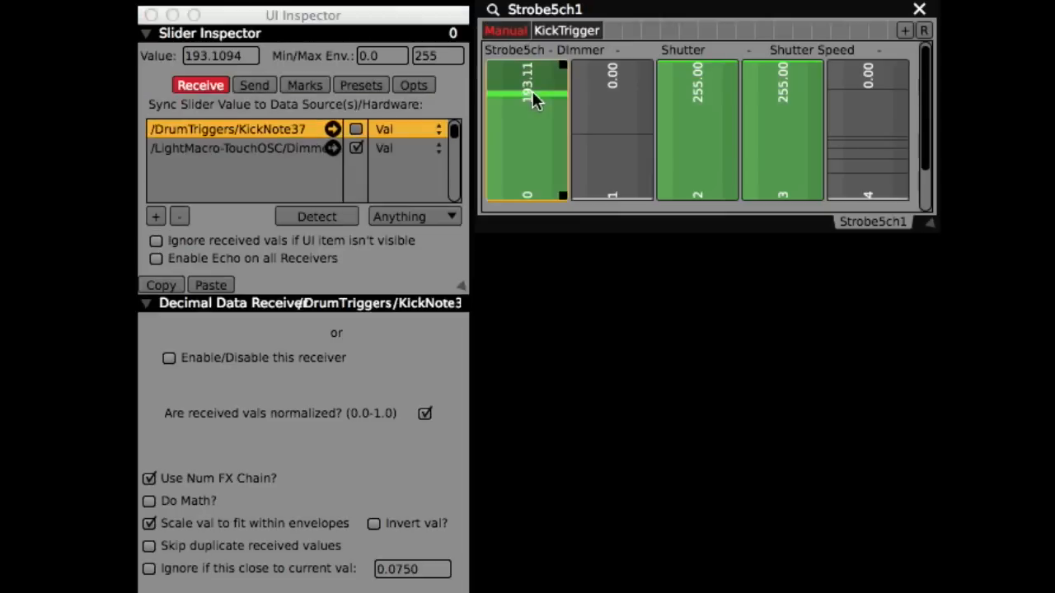
pyautogui.click(239, 148)
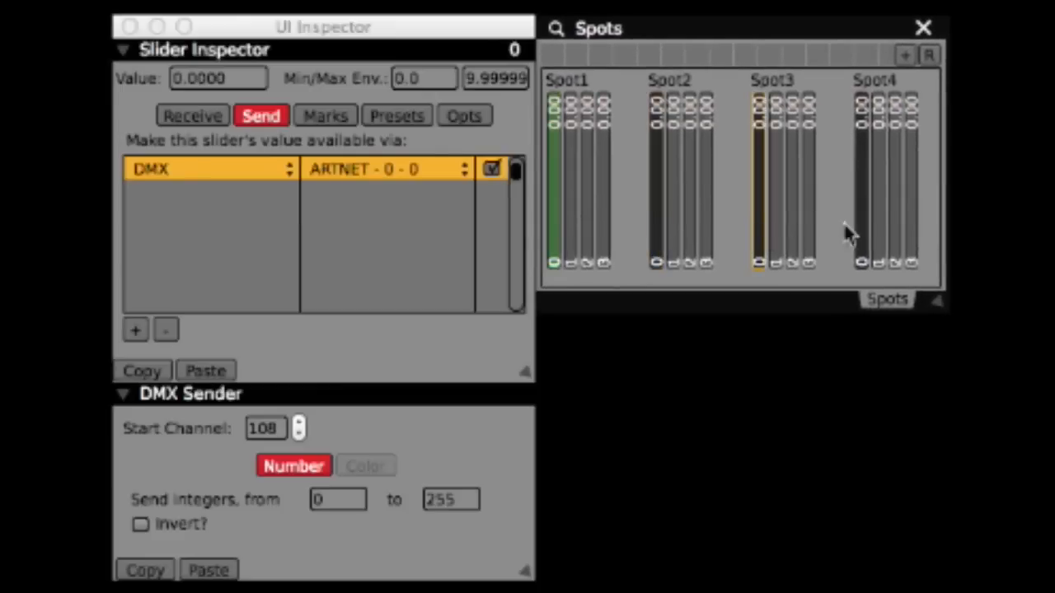
pyautogui.click(862, 181)
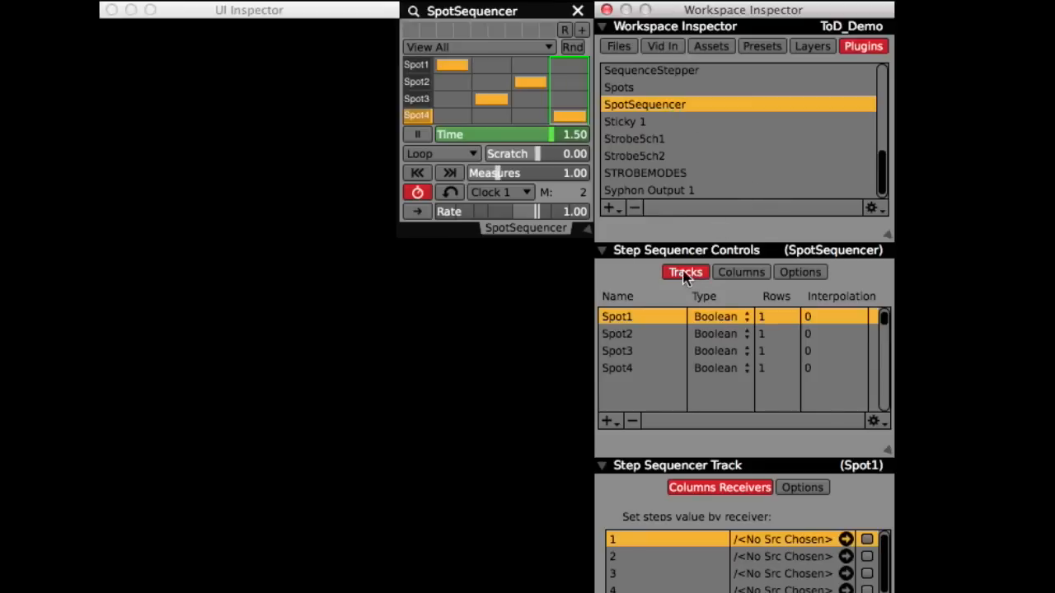
# Check the SpotSequencer's four columns and scrub its Time slider back to the first step
pyautogui.click(740, 272)
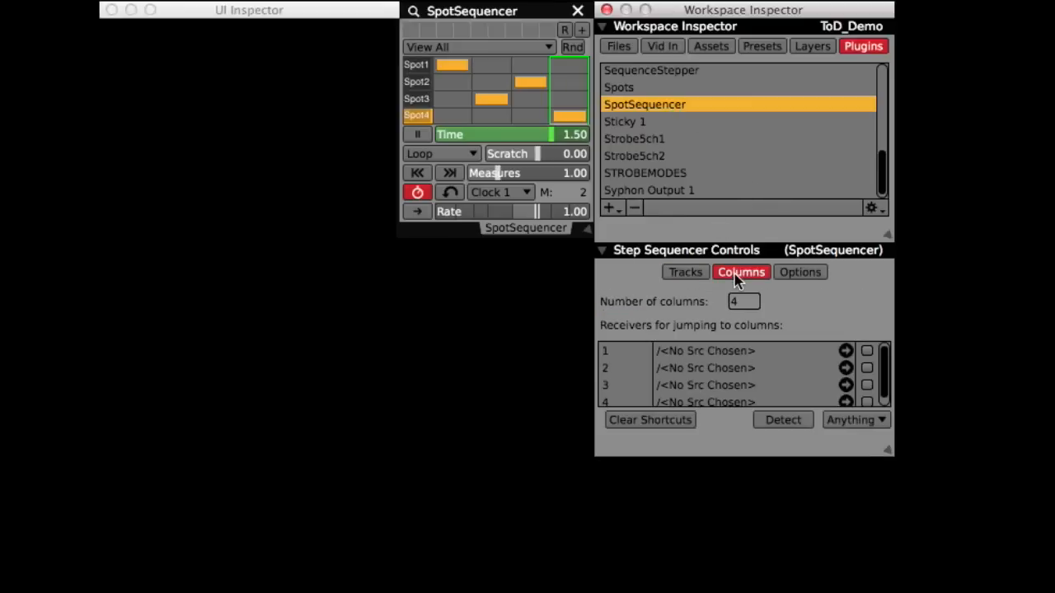
pyautogui.moveTo(508, 89)
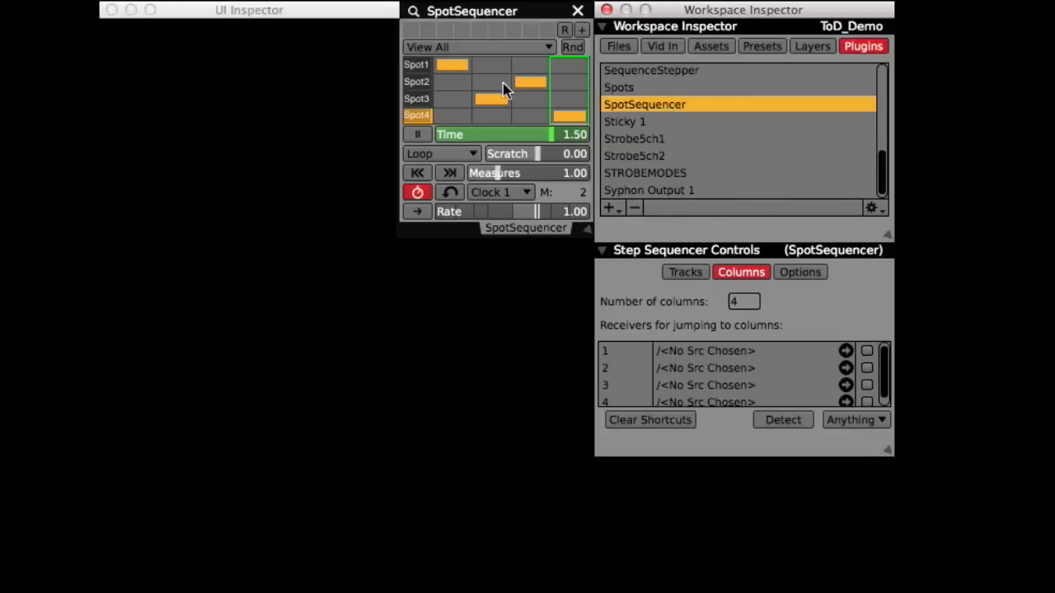
pyautogui.click(450, 135)
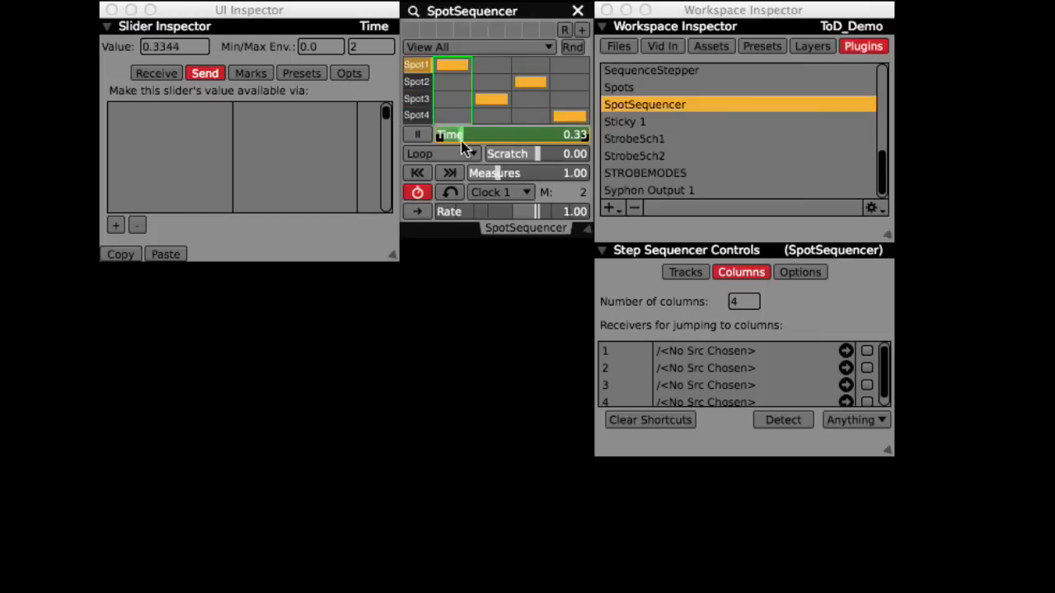
pyautogui.moveTo(462, 135); pyautogui.dragTo(568, 135)
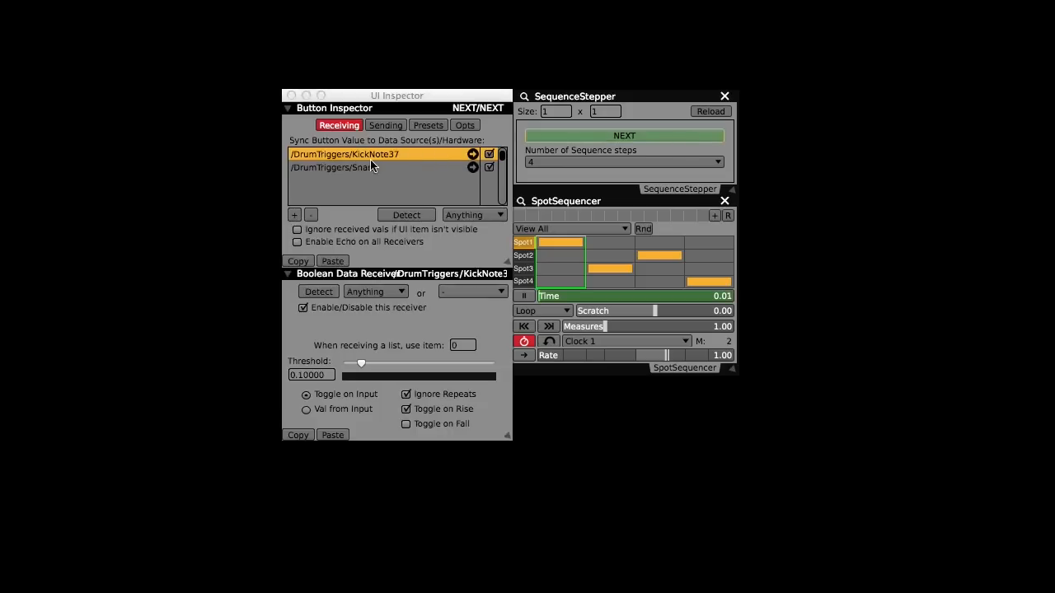
# Add KickNote37 and Snare receivers to the NEXT button and test stepping the sequence forward
pyautogui.click(346, 168)
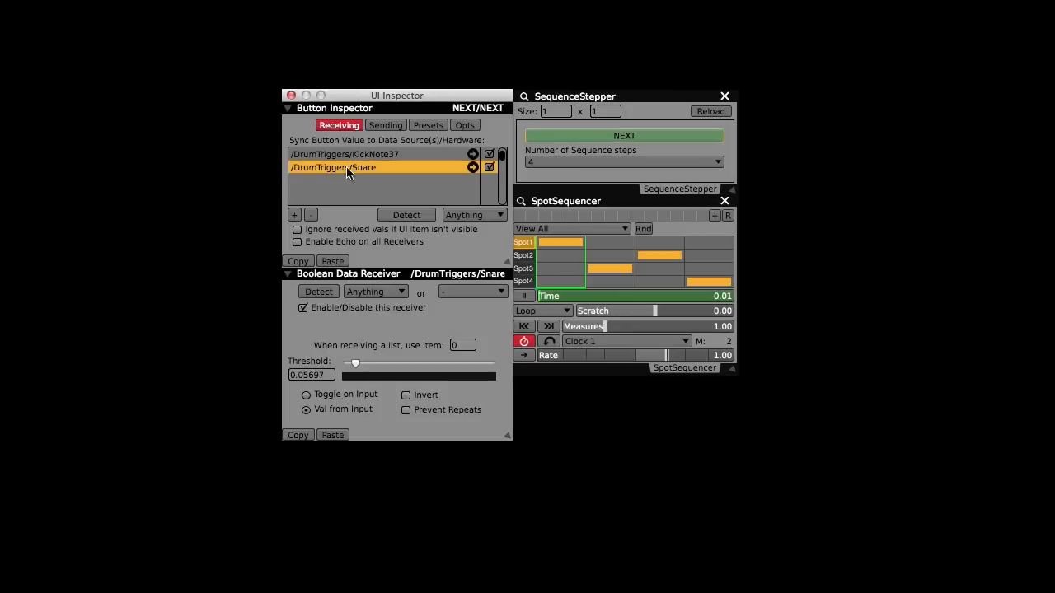
pyautogui.click(623, 161)
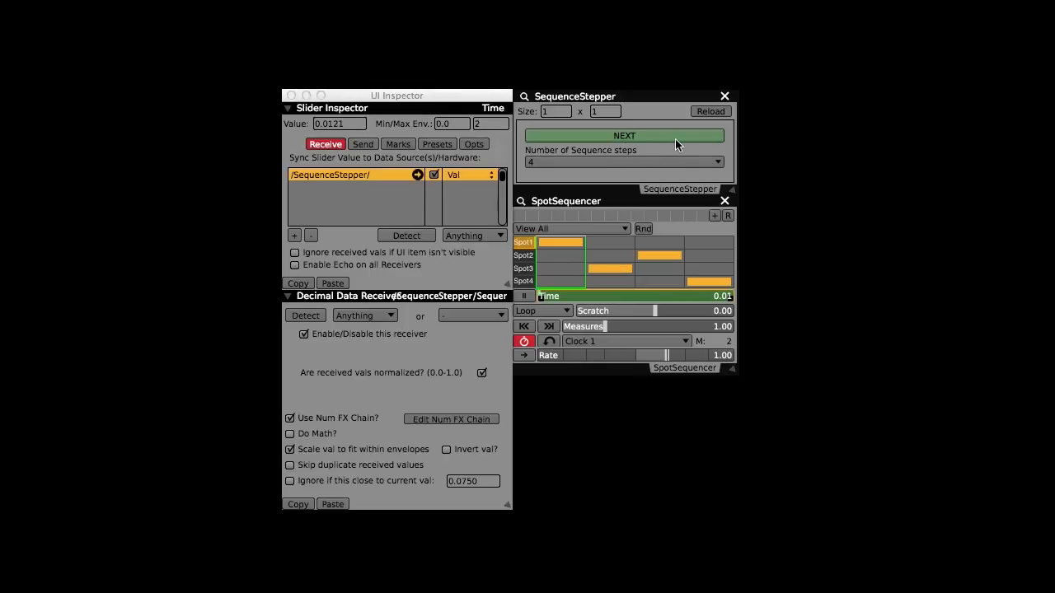
pyautogui.click(623, 136)
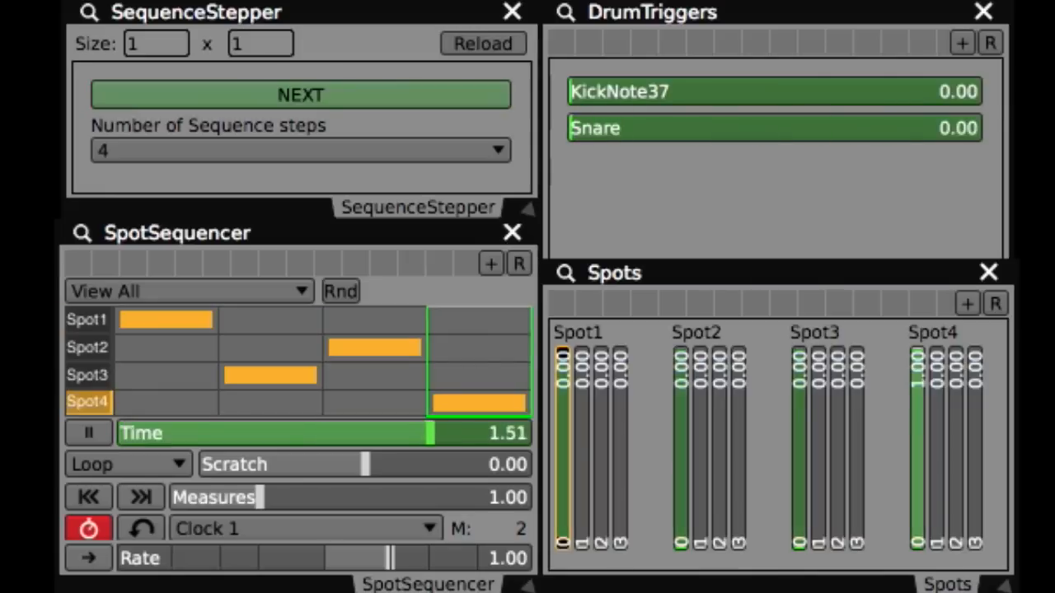
# Hit the snare trigger four times so each SpotSequencer step lights a different spot
pyautogui.click(300, 94)
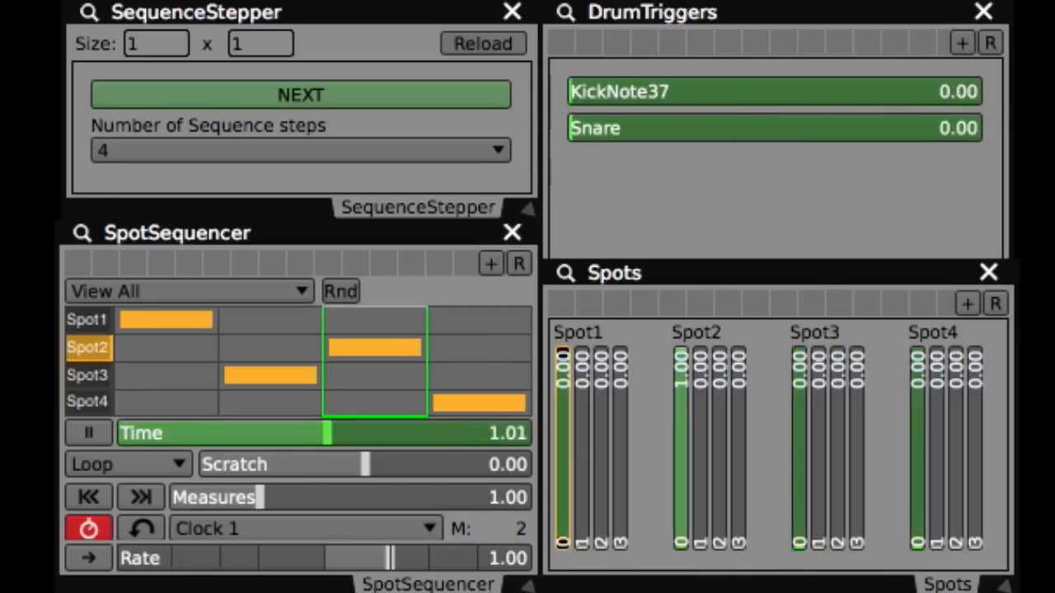
pyautogui.click(300, 94)
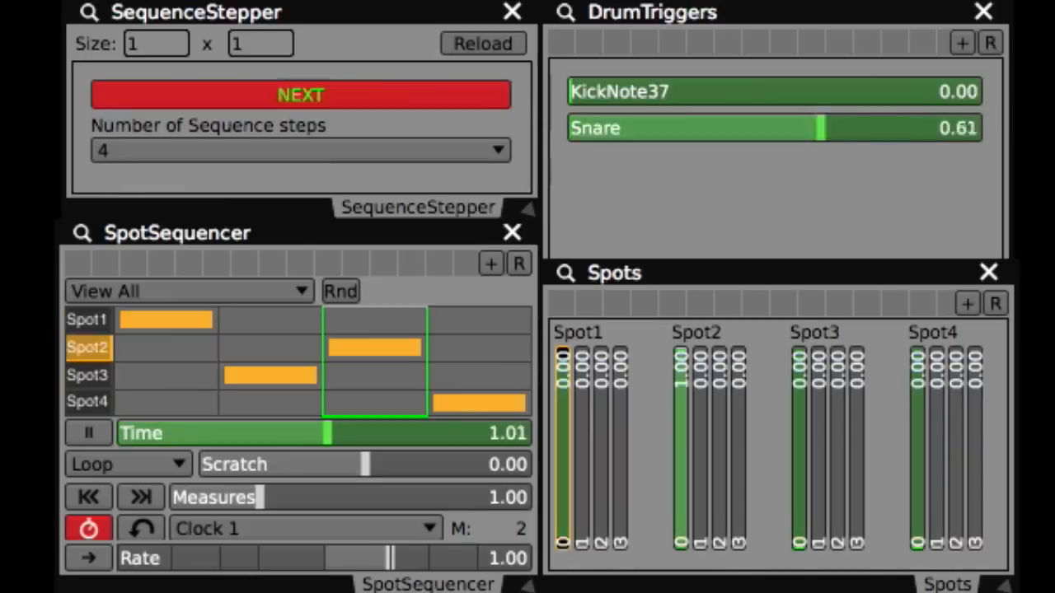
pyautogui.click(300, 94)
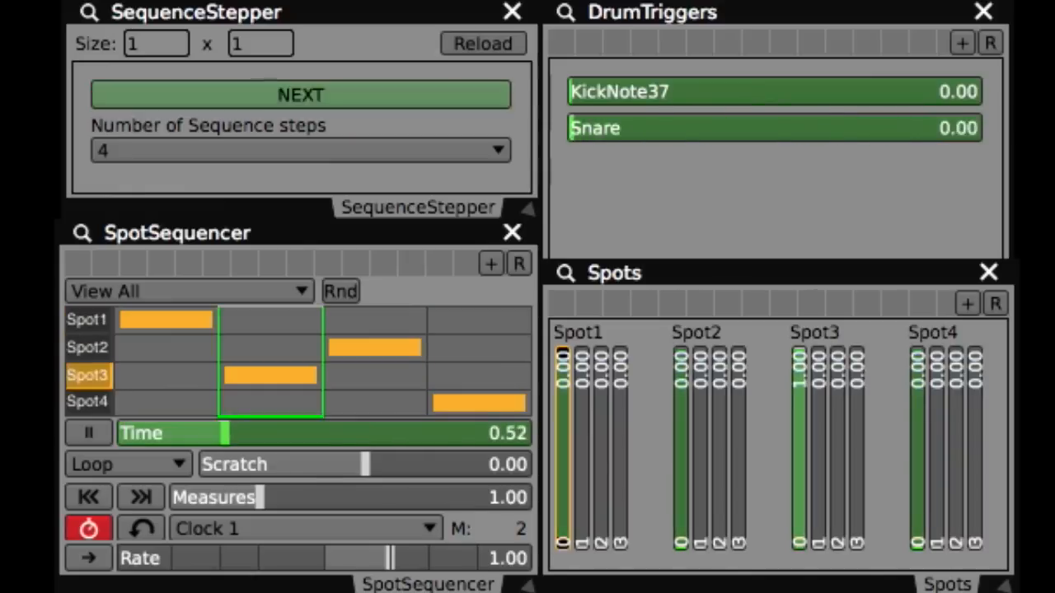
pyautogui.click(300, 94)
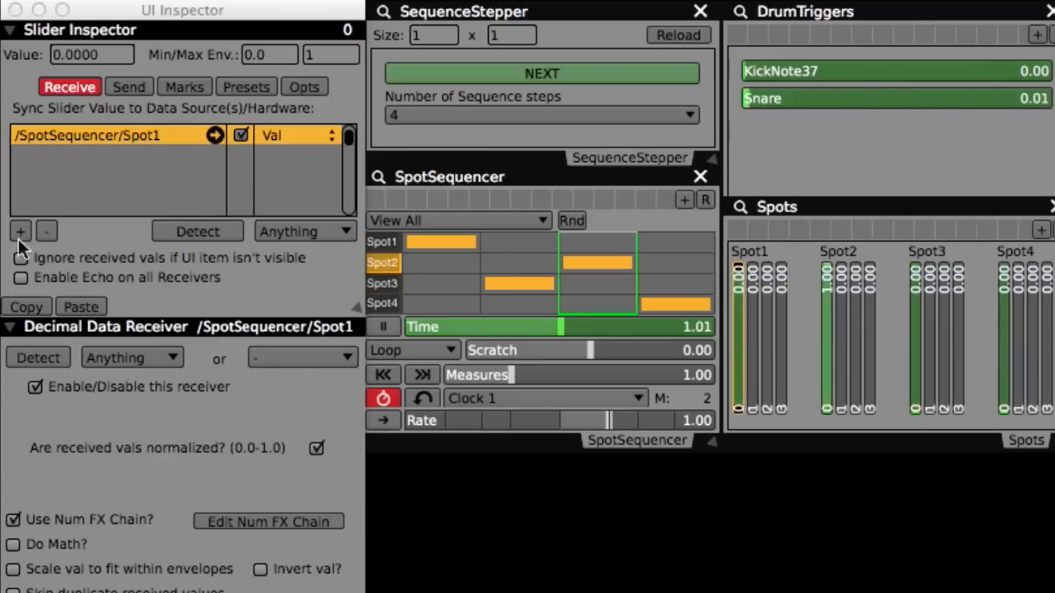
# Add a KickNote37 drum trigger receiver to the Spot1 slider and start another receiver
pyautogui.click(20, 230)
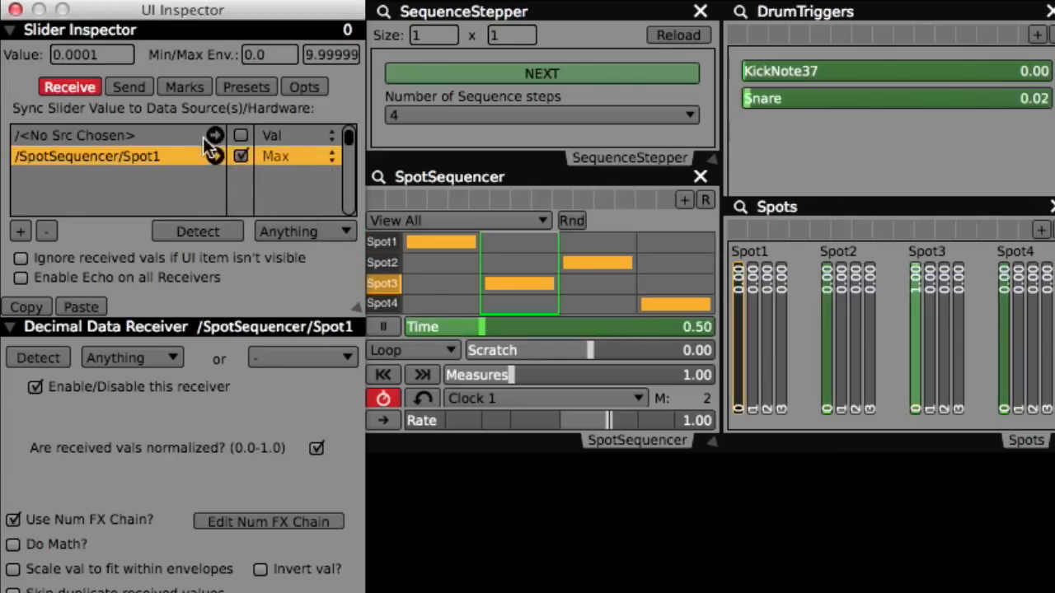
pyautogui.click(215, 136)
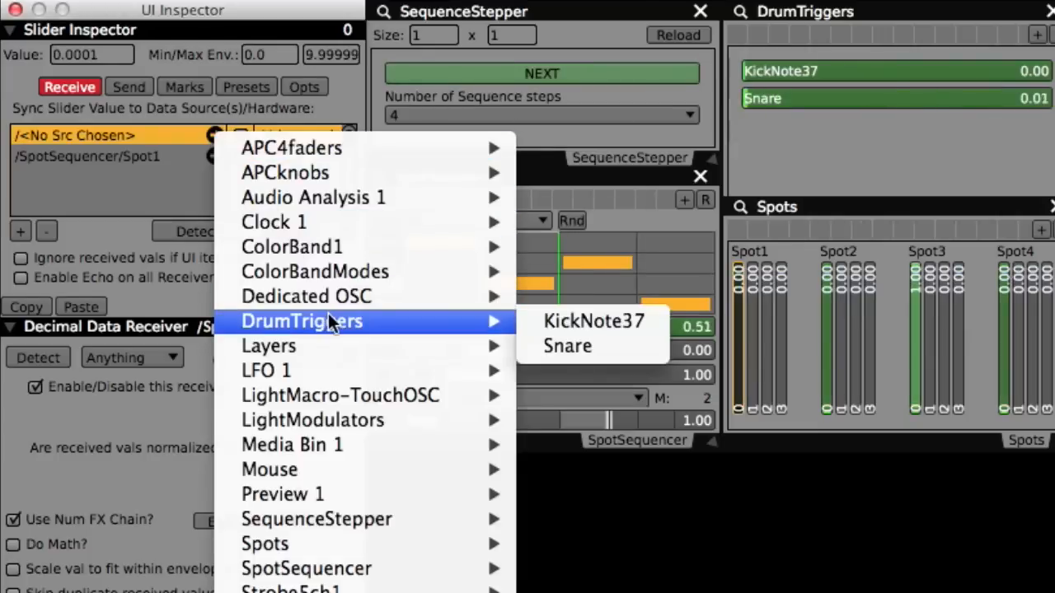
pyautogui.click(594, 320)
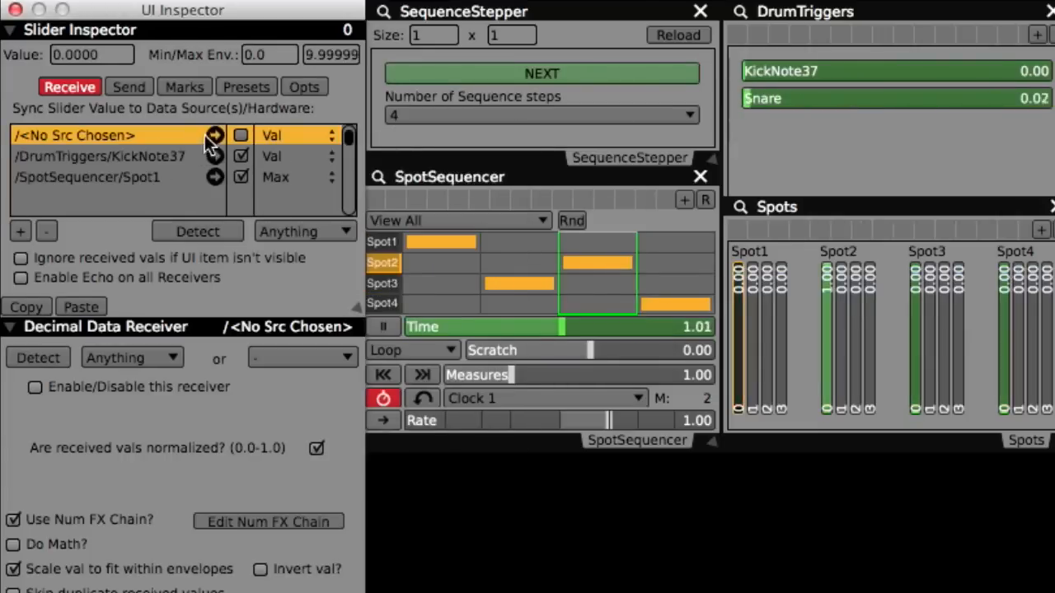
pyautogui.click(215, 135)
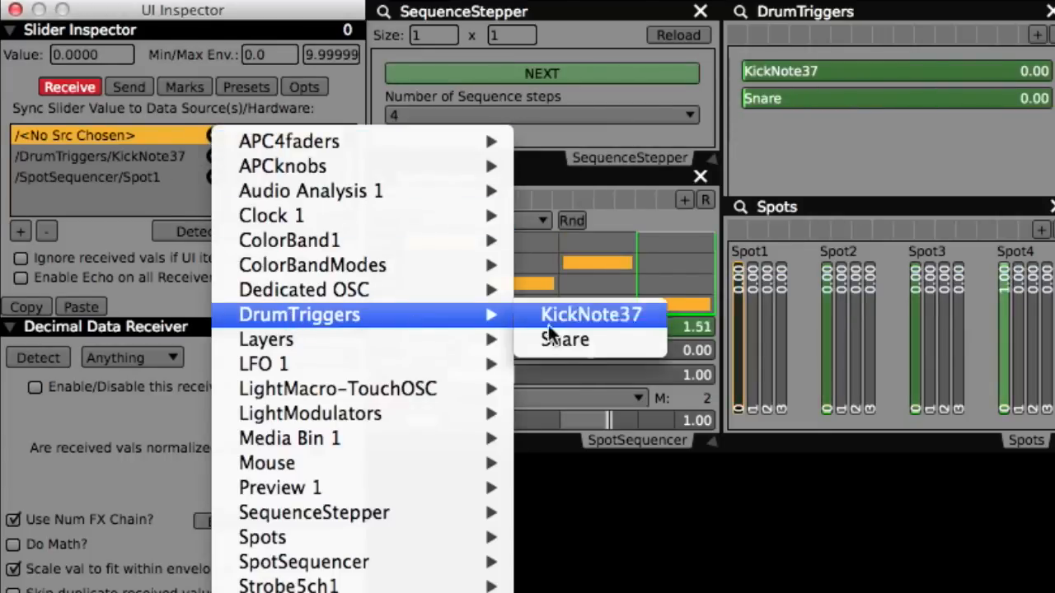